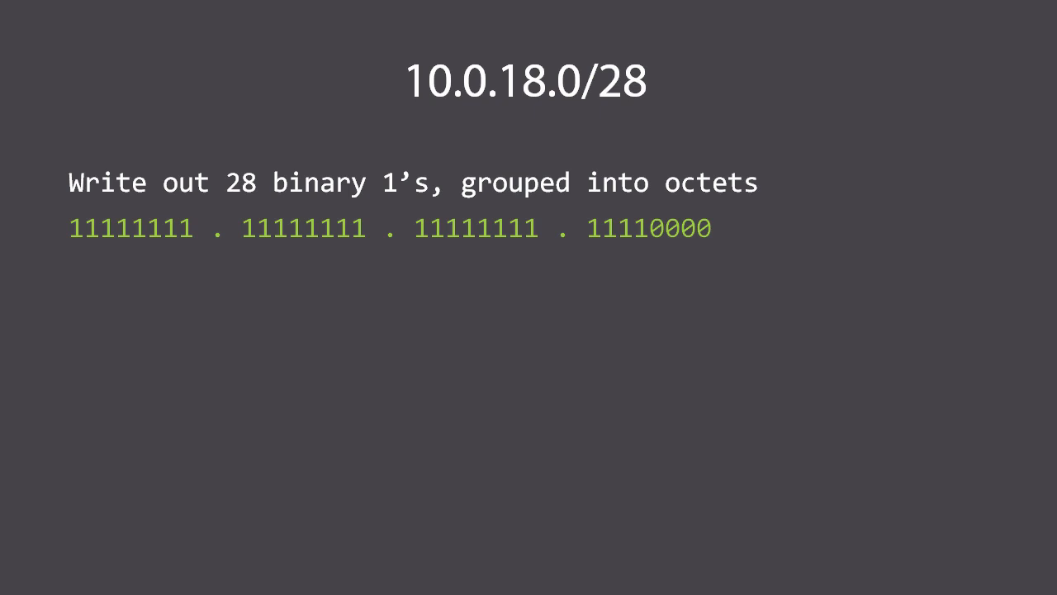
Reveal the 'Convert each octet to decimal' line on the 10.0.18.0/28 slide.
{"action": "key", "text": "Right"}
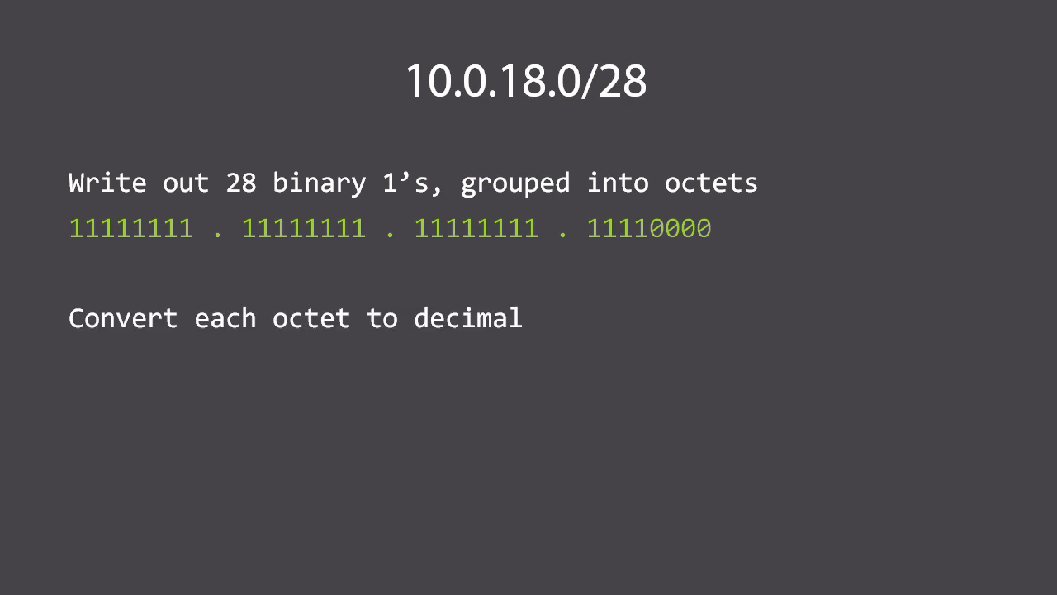